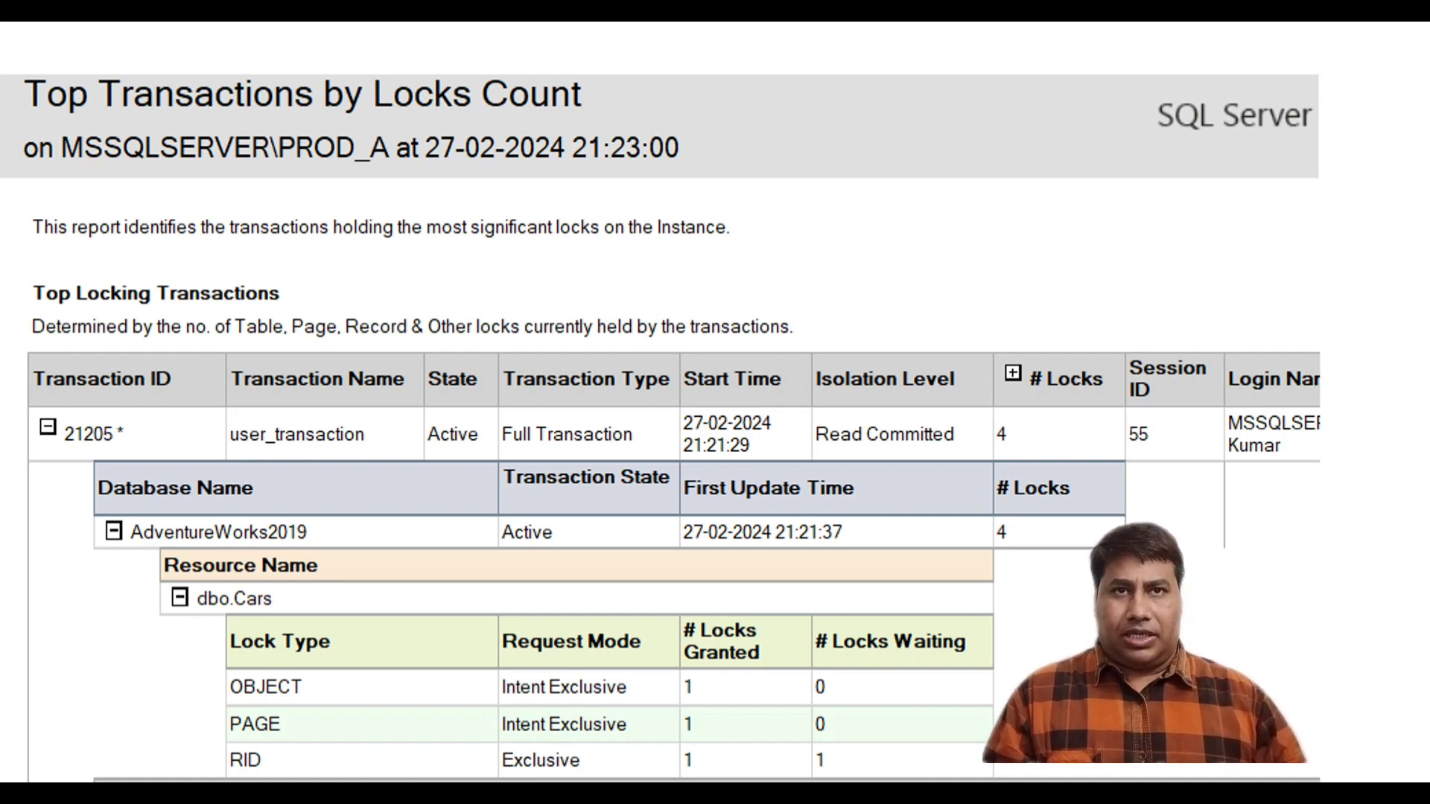
Step: Collapse and re-expand transaction 21205's lock details in the report, then return to the SQLQuery6 query tab
left_click(47, 432)
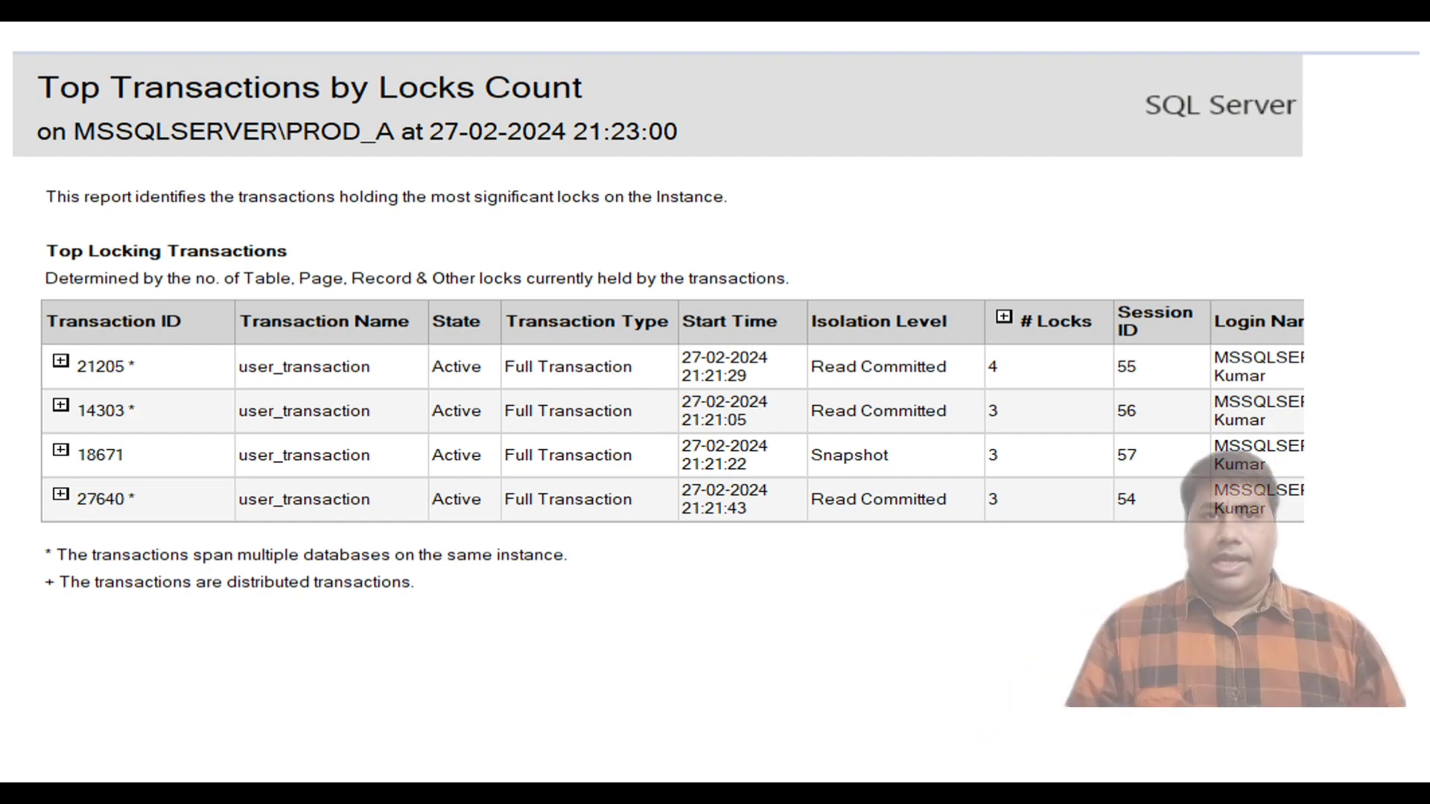
left_click(60, 359)
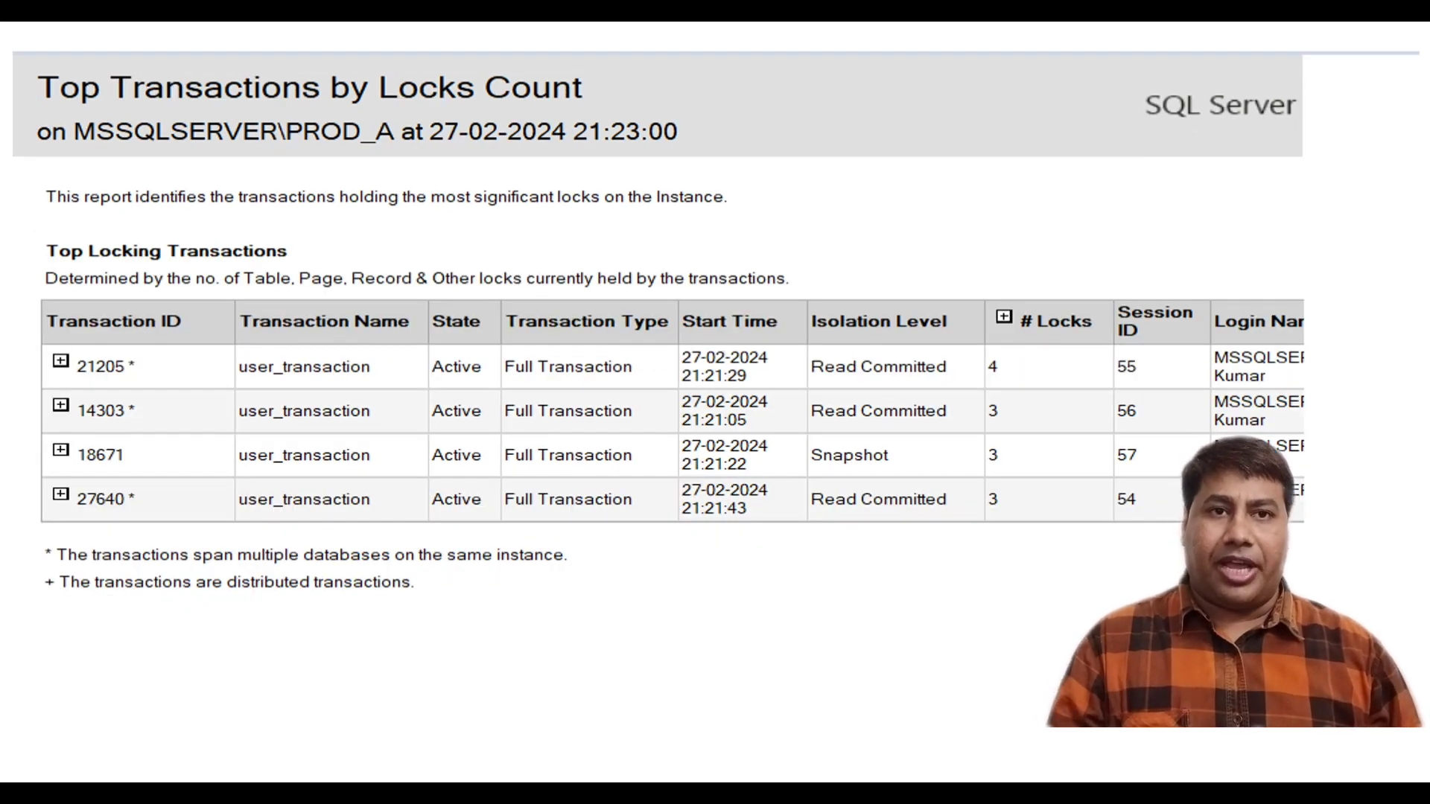
left_click(61, 360)
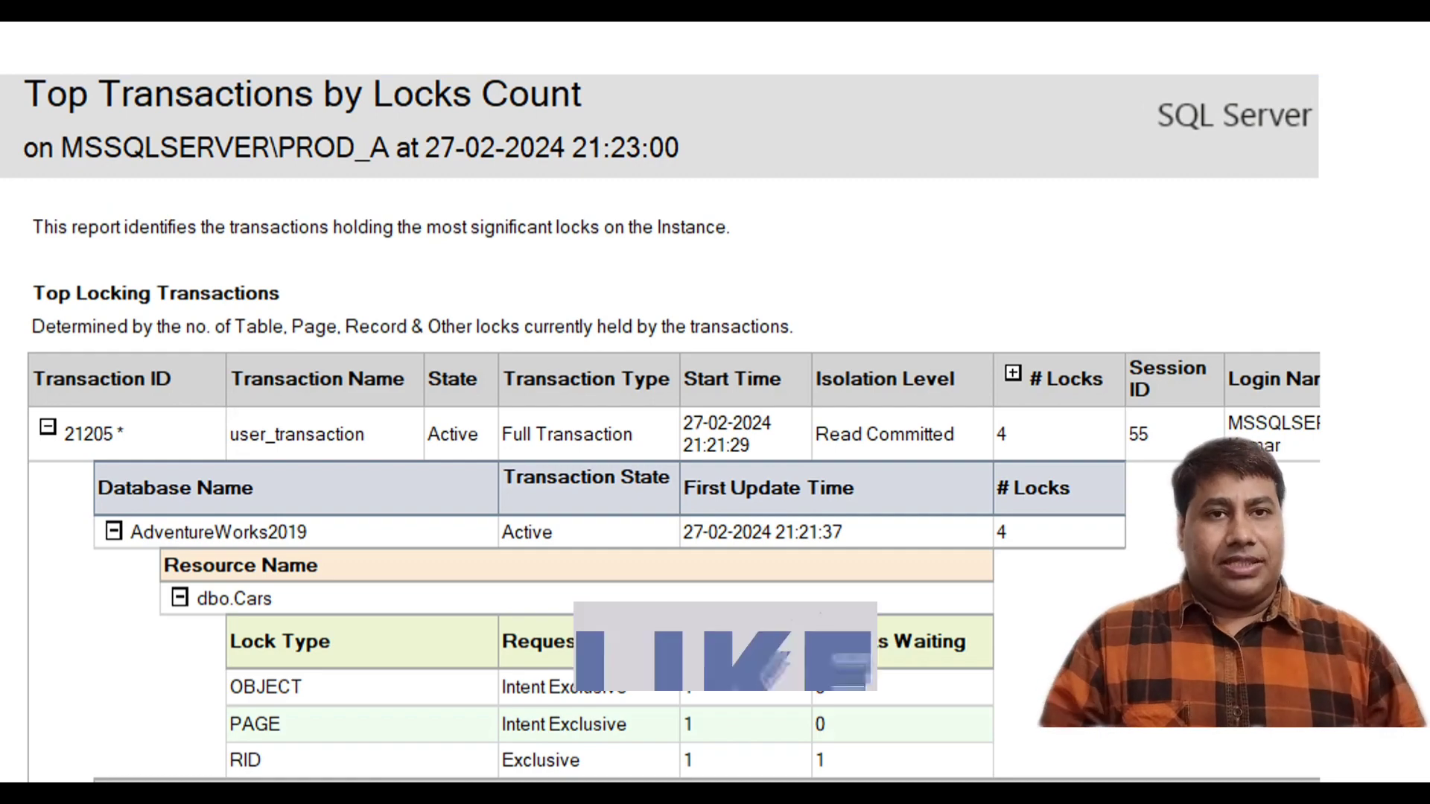
left_click(47, 428)
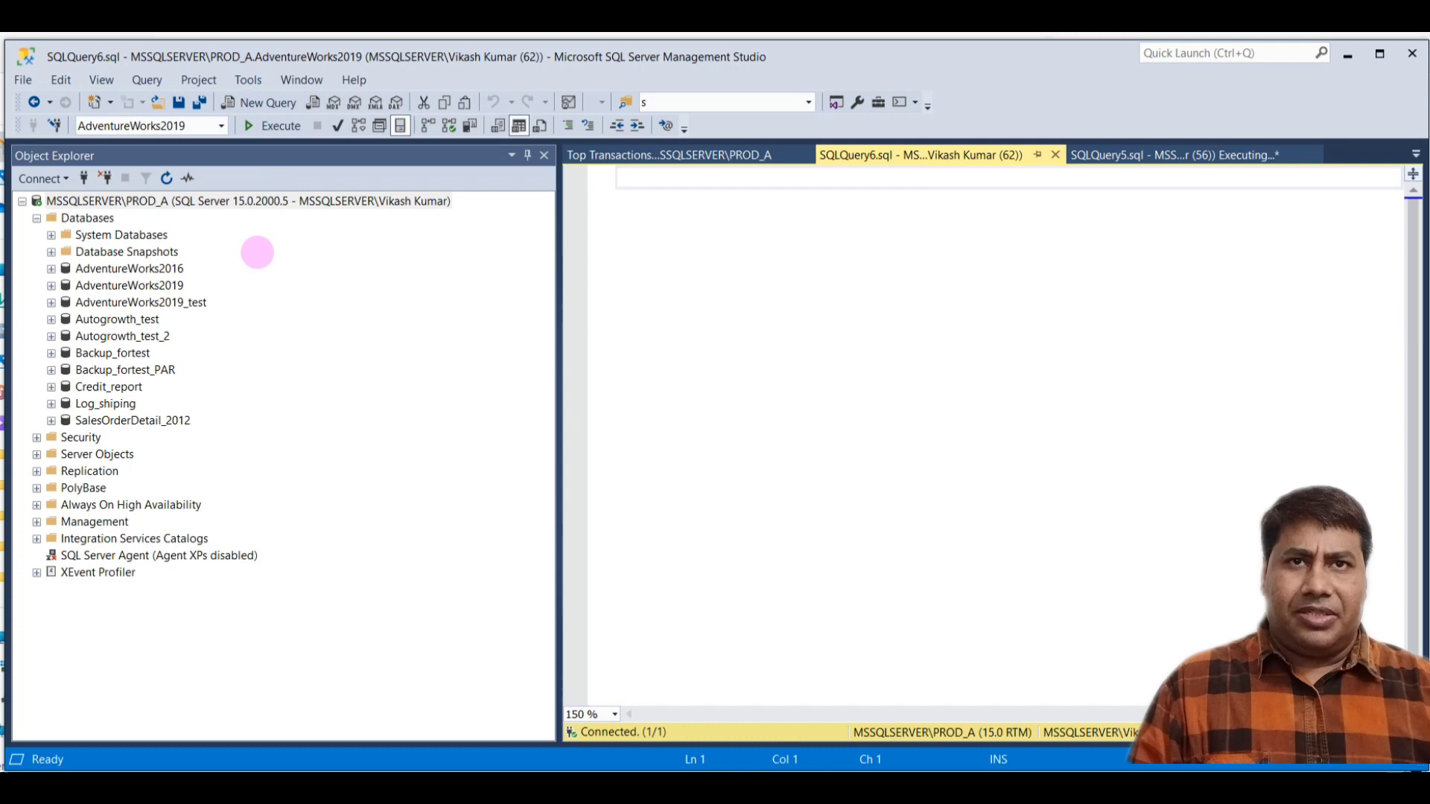
Step: Run the Top Transactions by Locks Count standard report for the PROD_A server
right_click(210, 200)
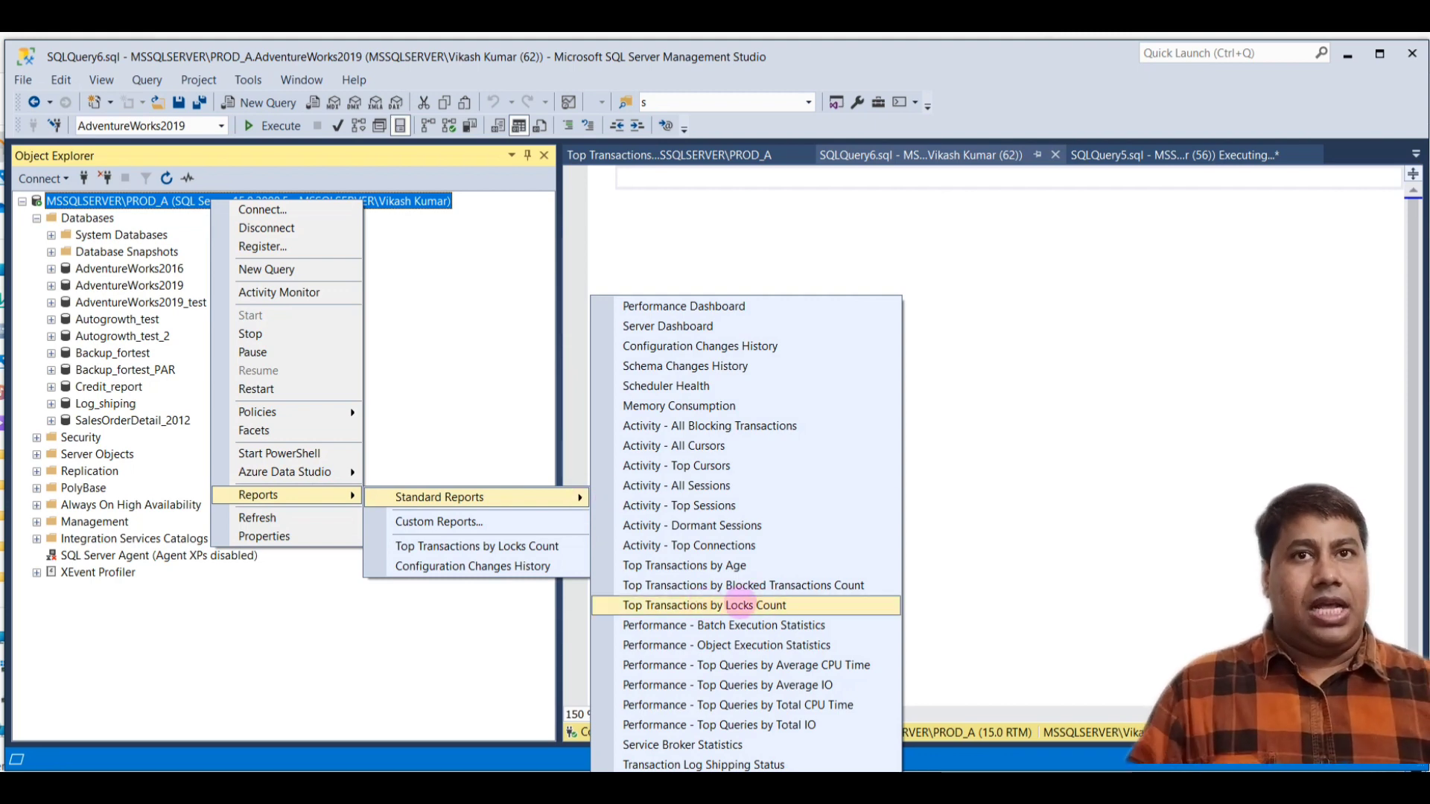
left_click(700, 605)
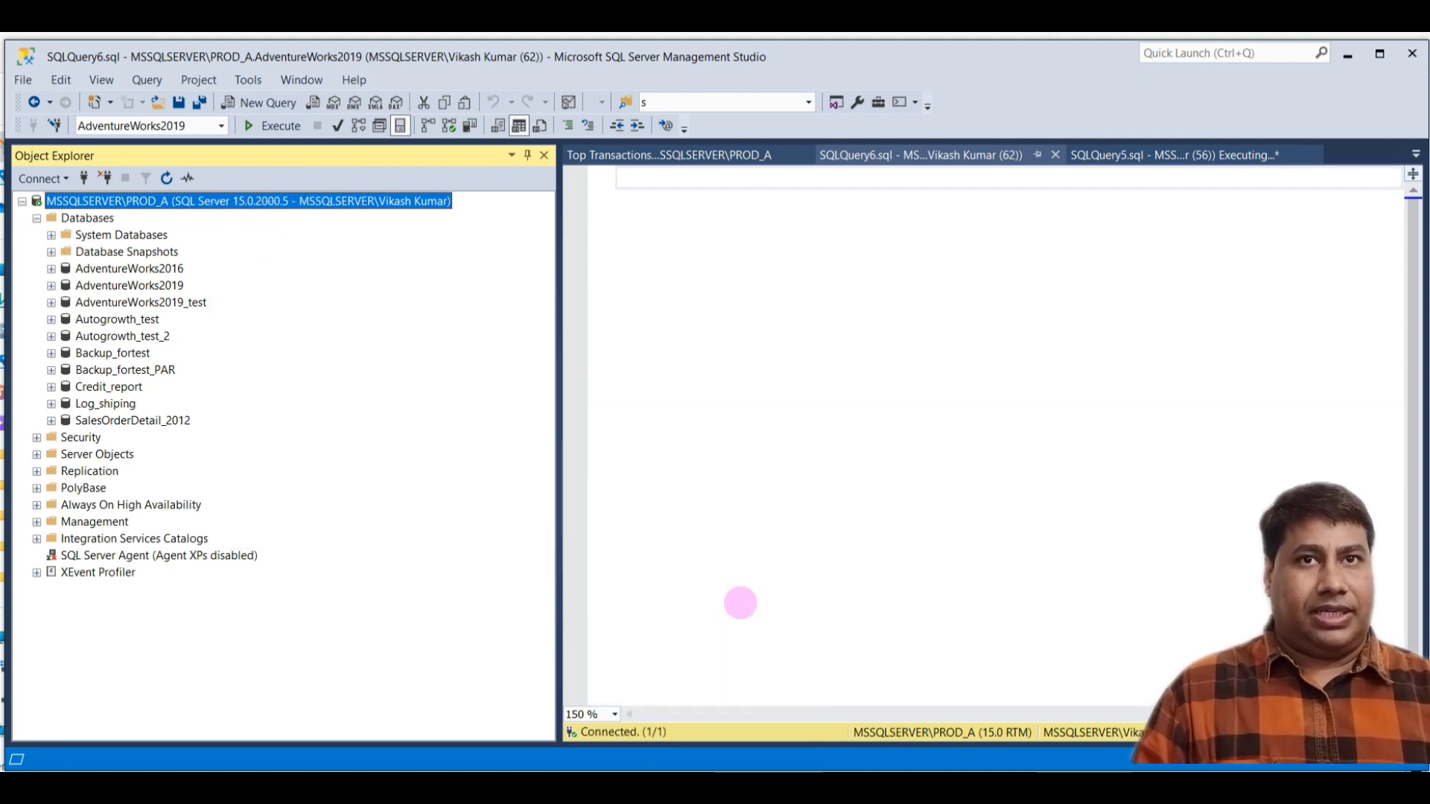
left_click(711, 154)
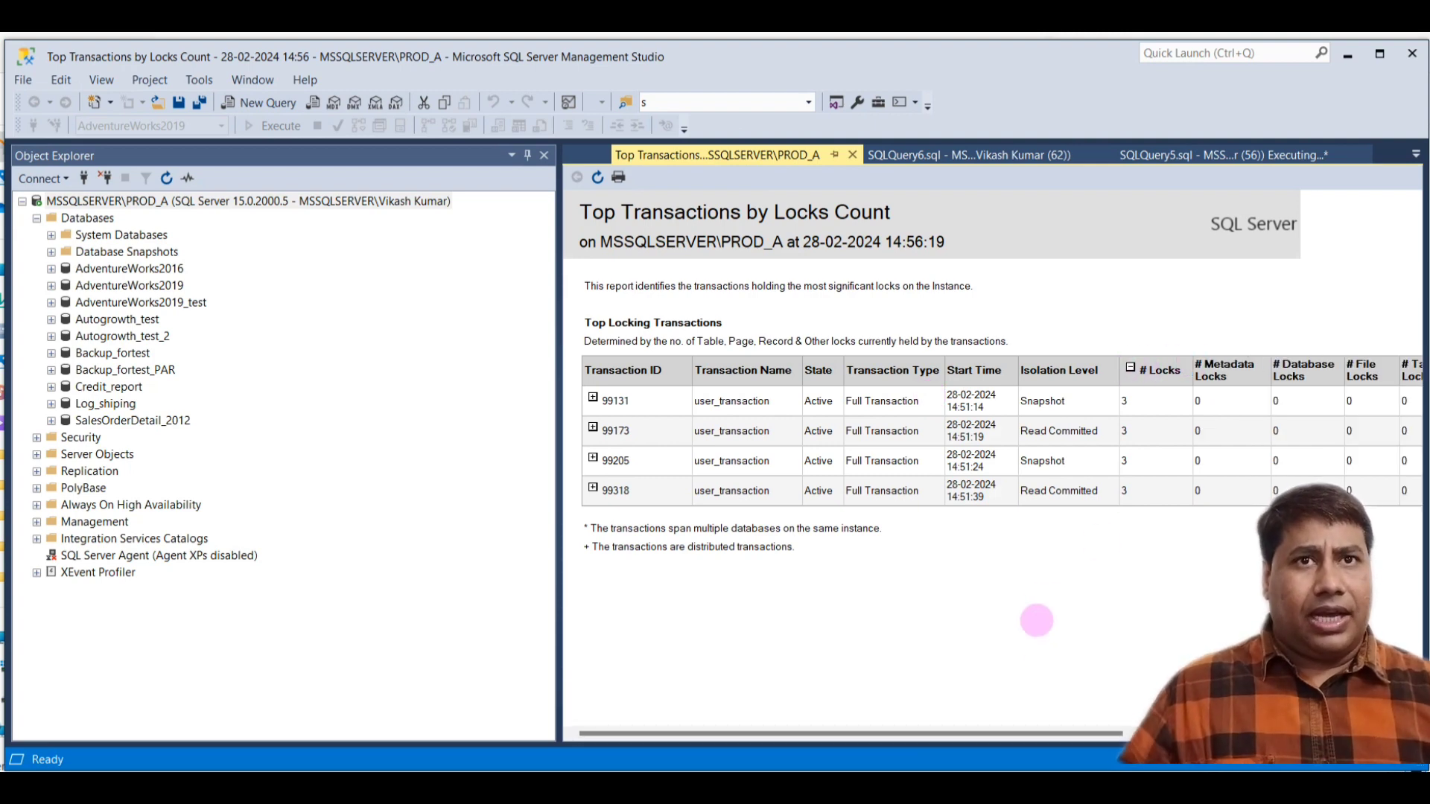
Step: Scroll the report right to reveal the page, row and other lock columns through Login Name
scroll("right", 3)
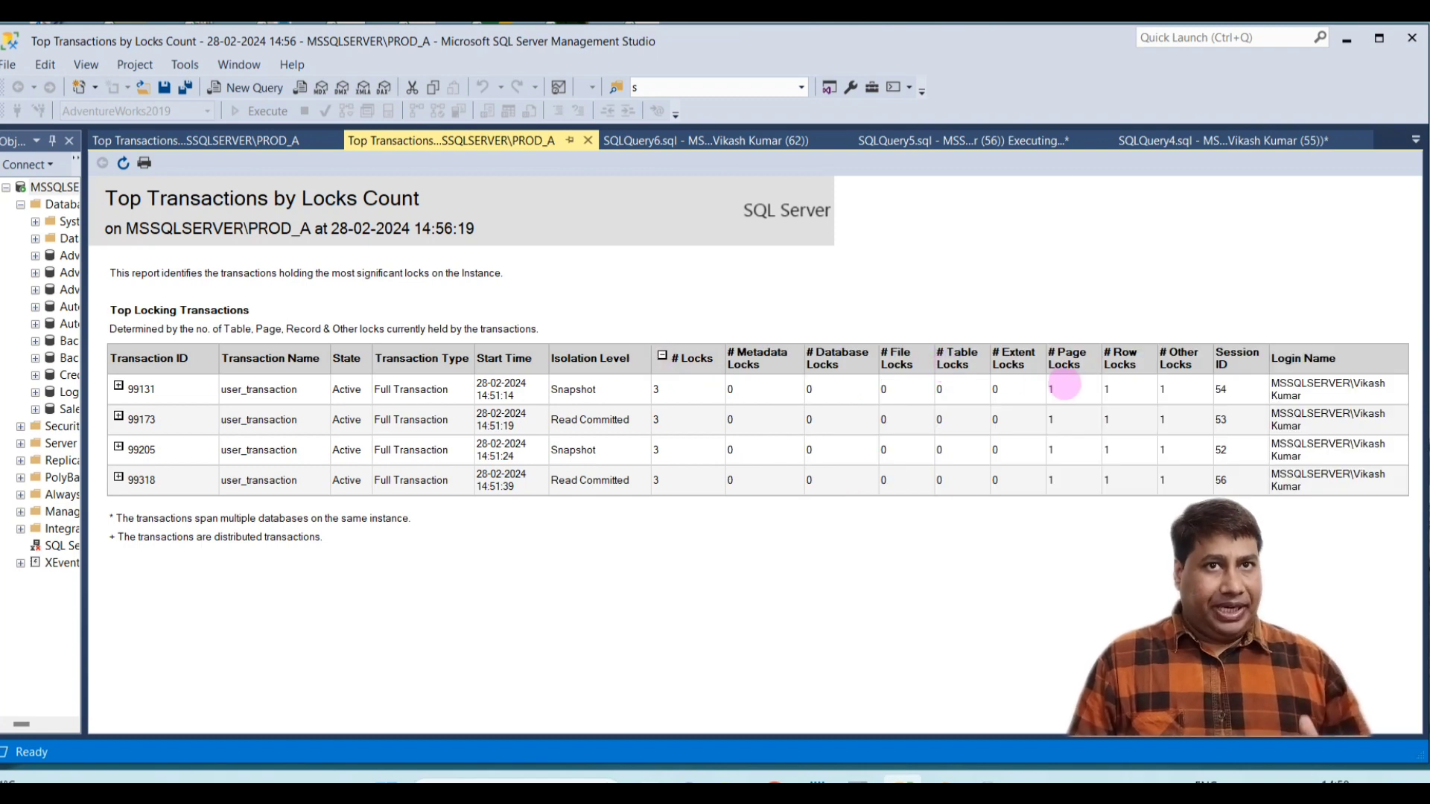
mouse_move(1178, 387)
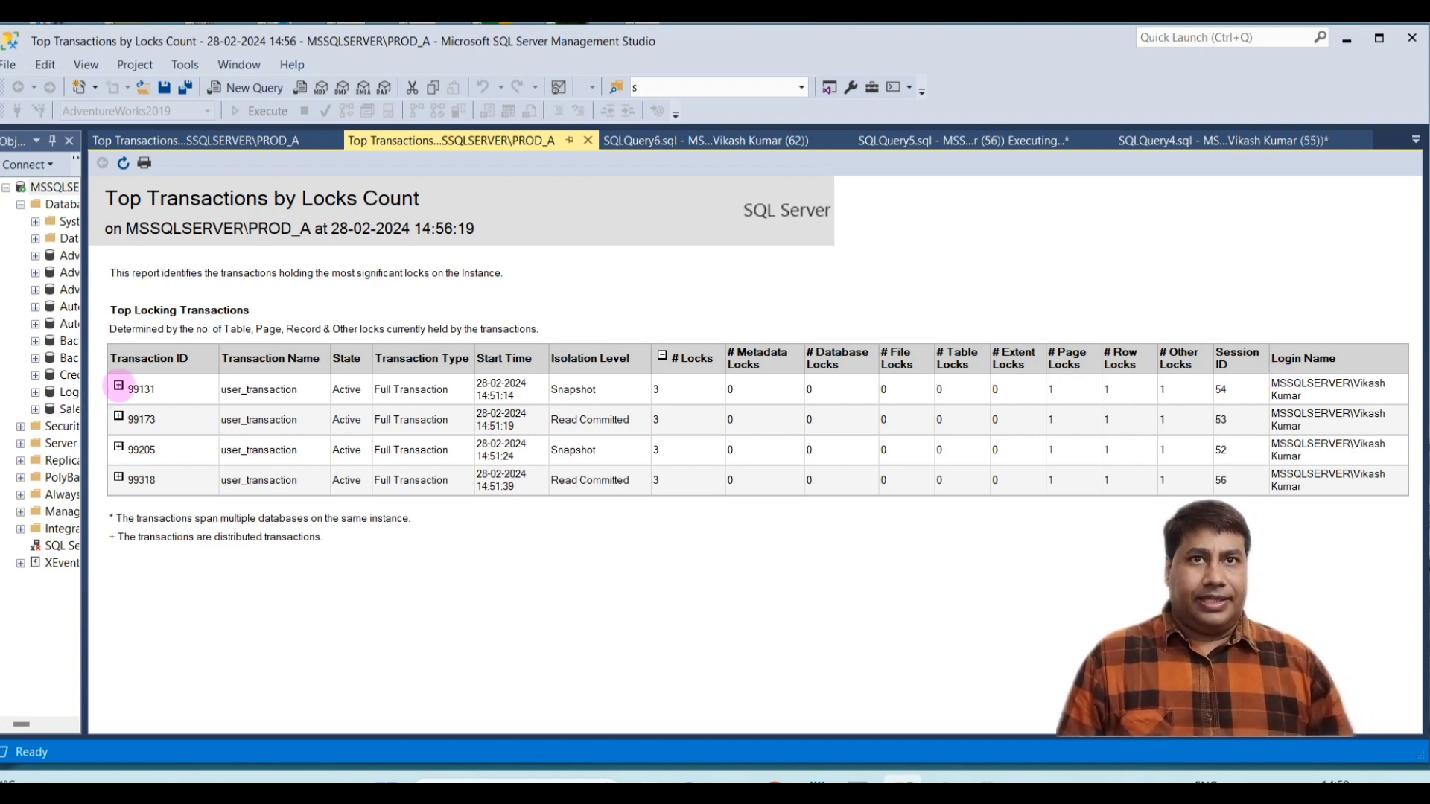
Step: Drill transaction 99131 down through AdventureWorks2019 to dbo.Cars's OBJECT, PAGE and RID locks
left_click(117, 385)
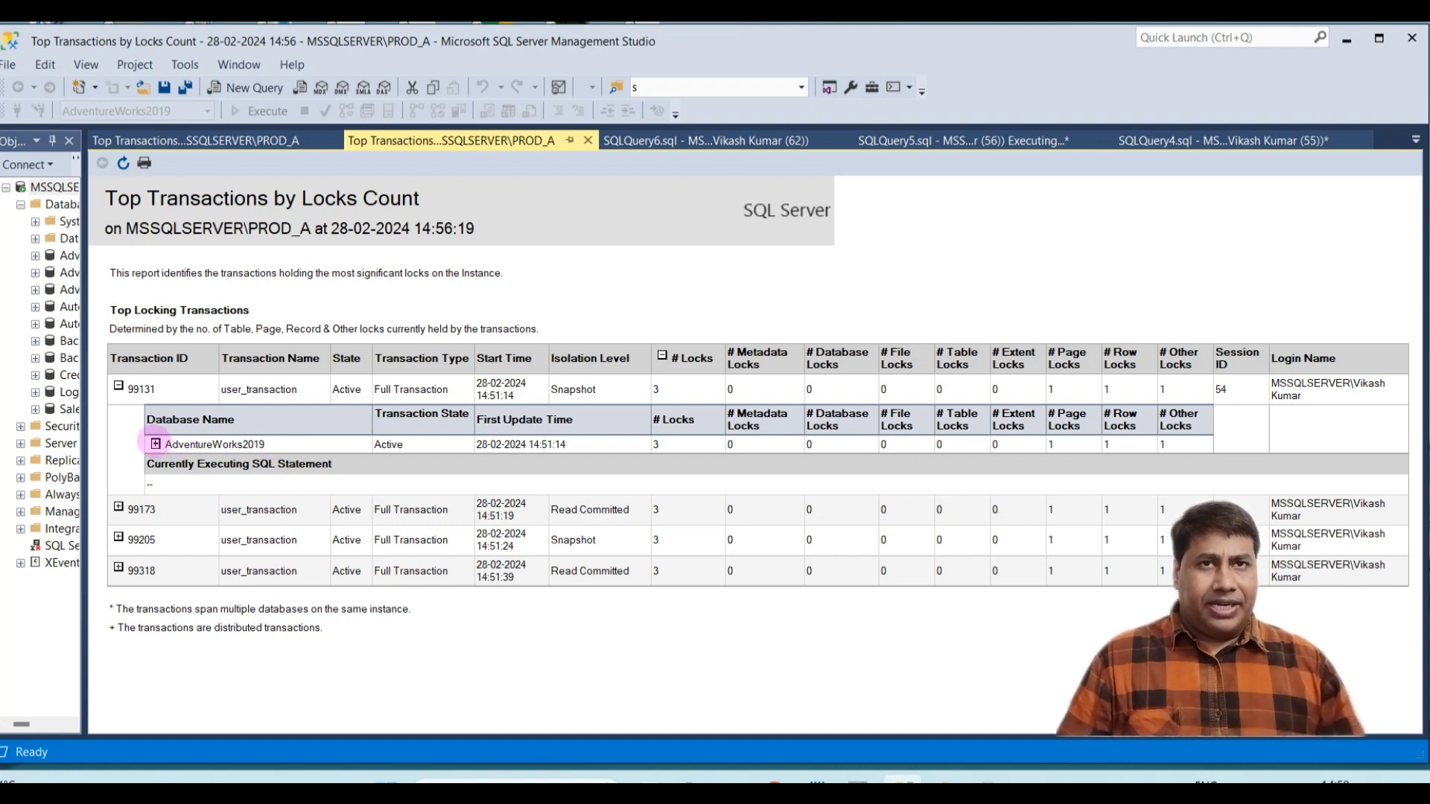
left_click(154, 444)
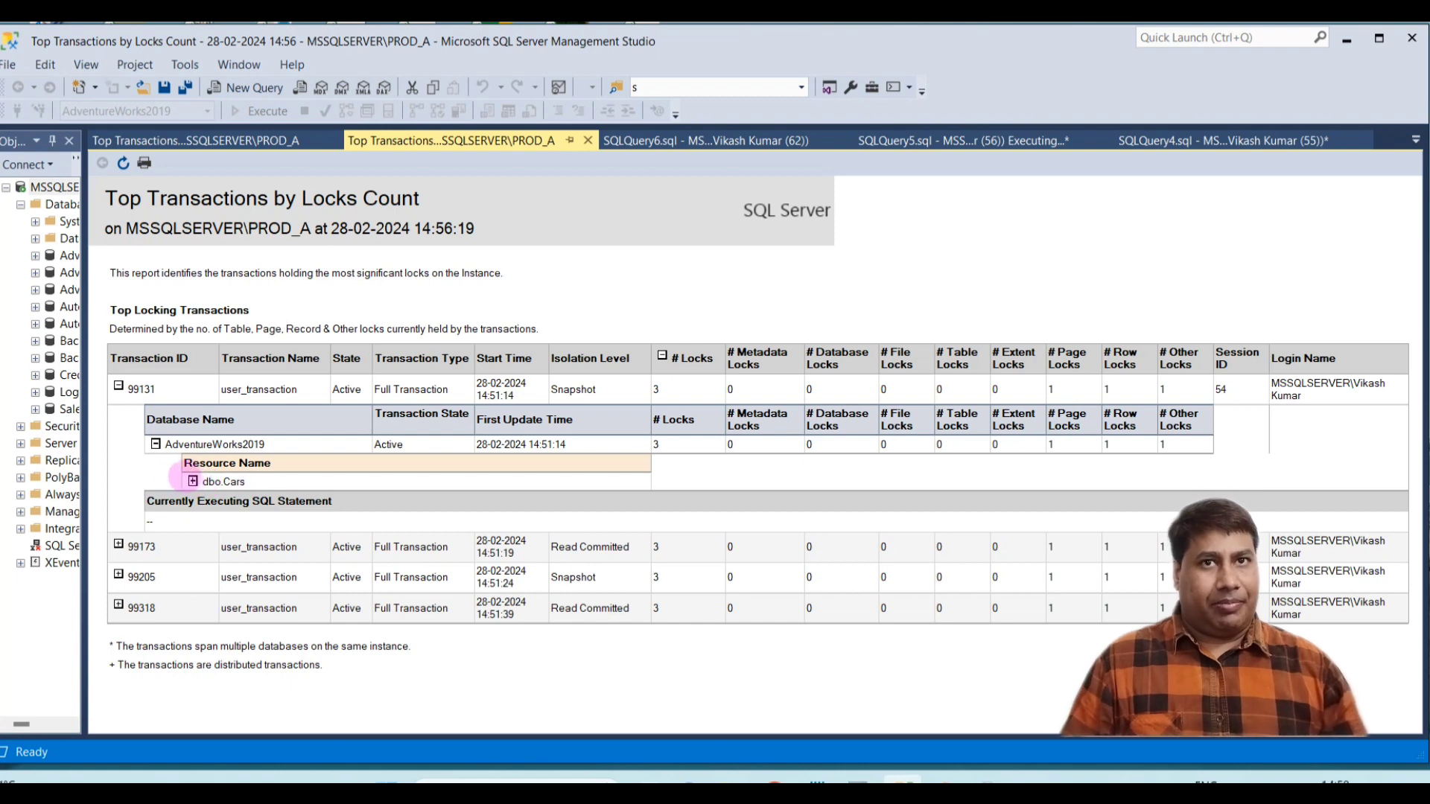
left_click(192, 482)
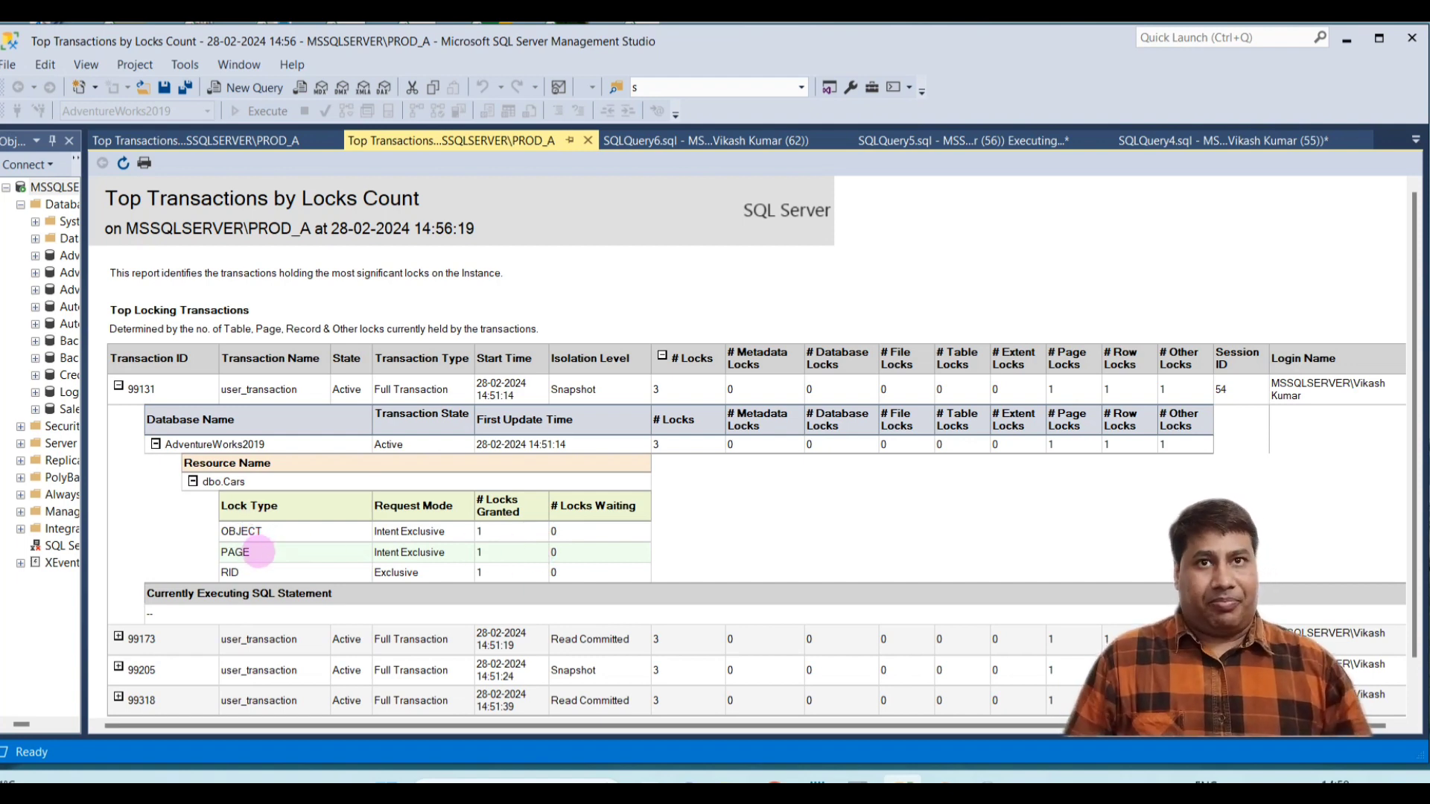
mouse_move(260, 572)
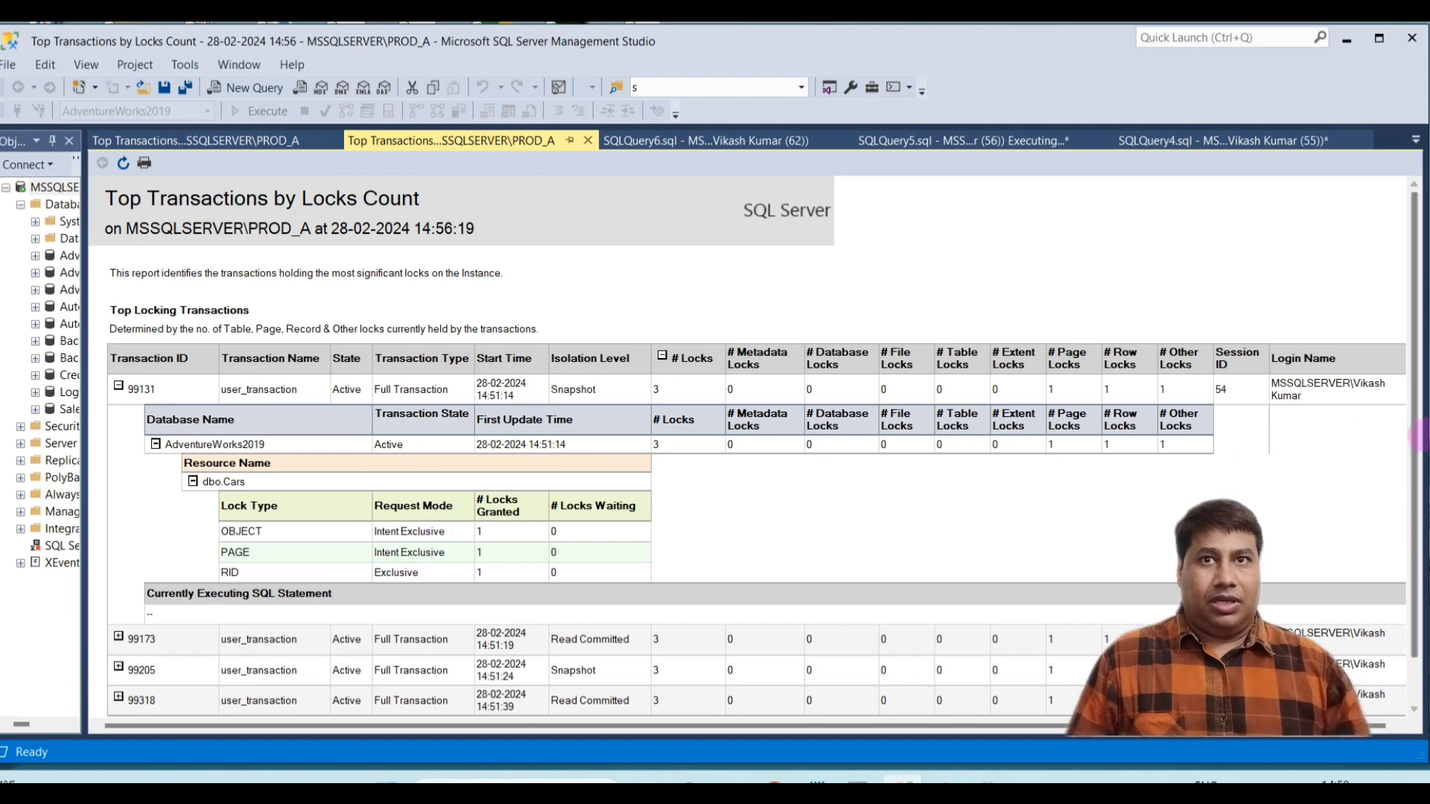
scroll("down", 3)
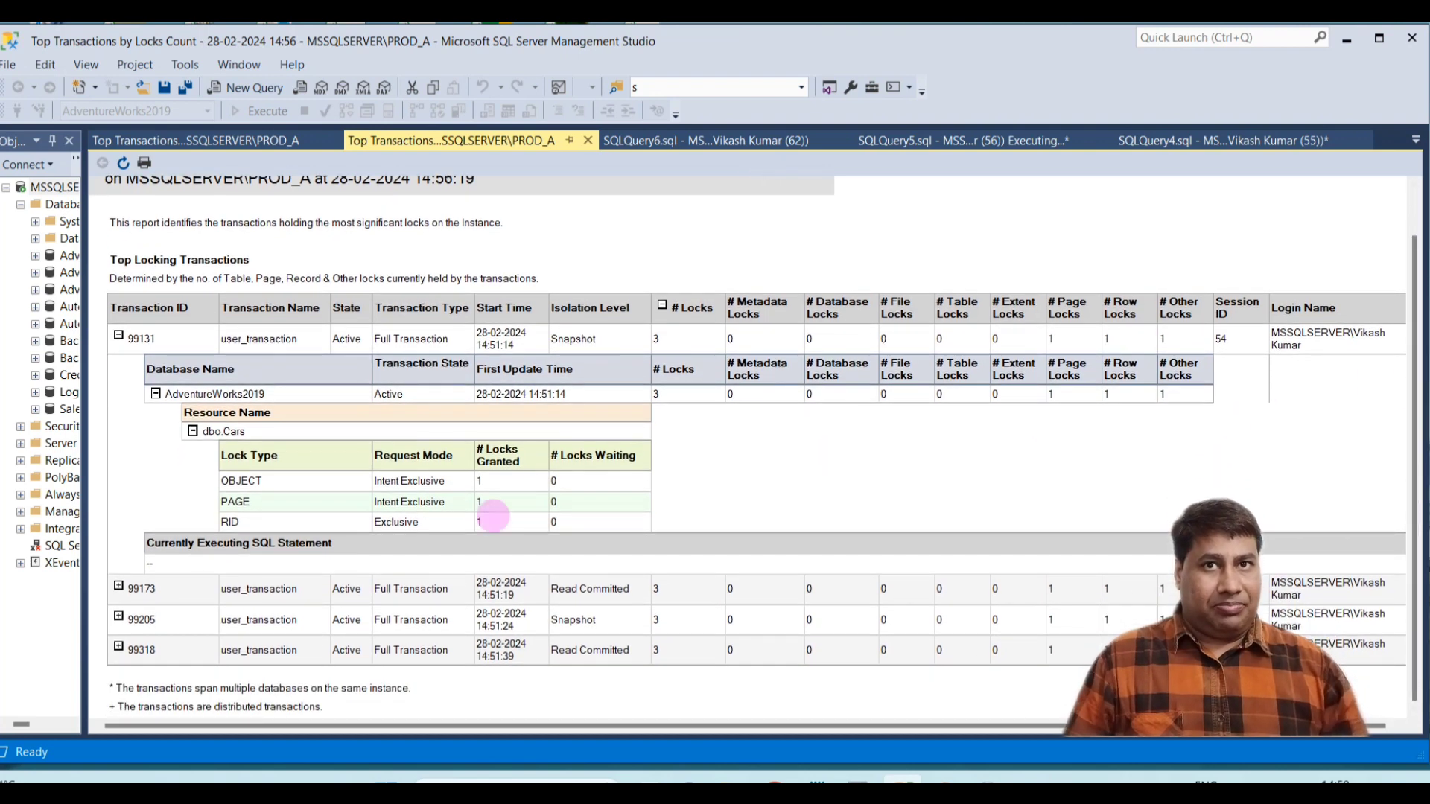